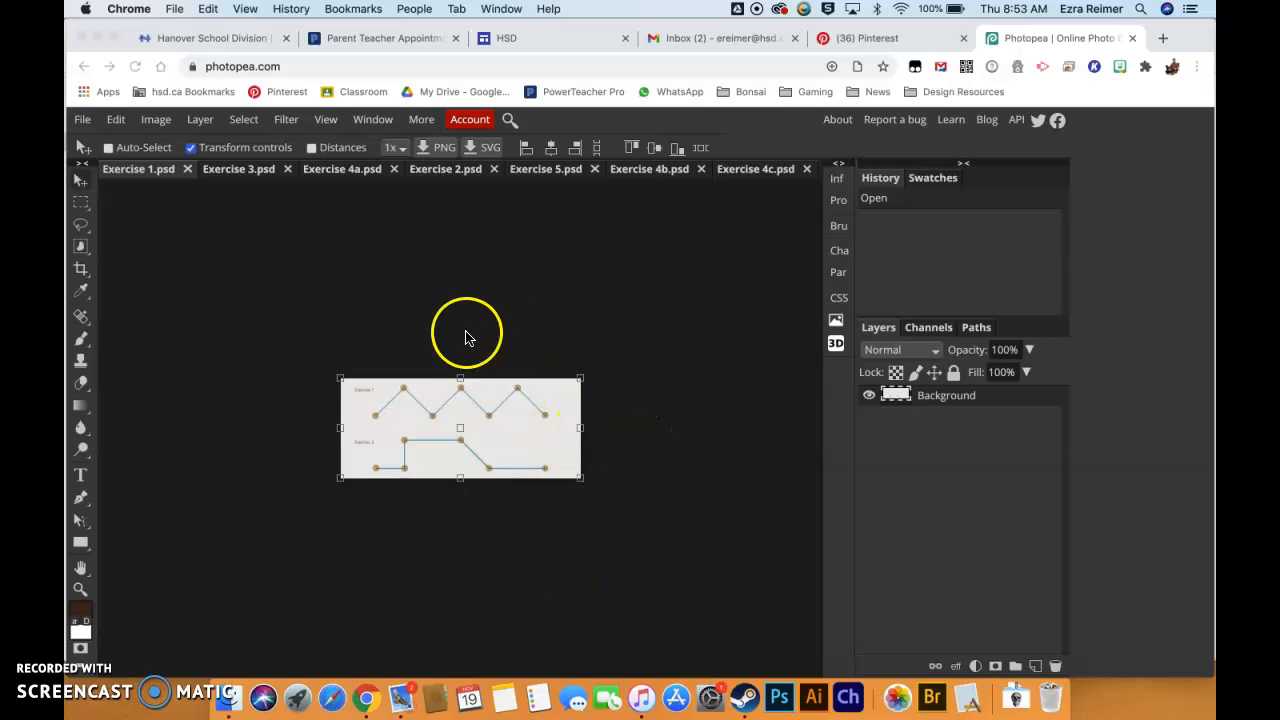
{"action": "mouse_move", "coordinate": [332, 380]}
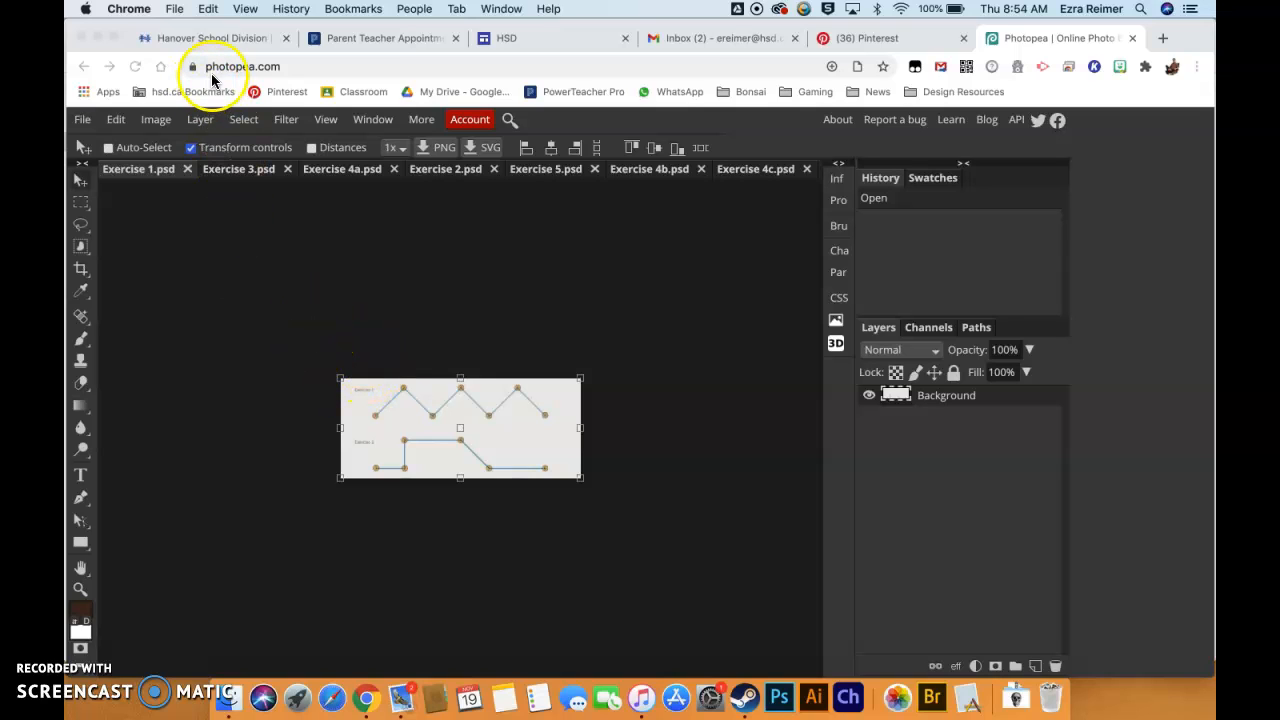
{"action": "mouse_move", "coordinate": [292, 66]}
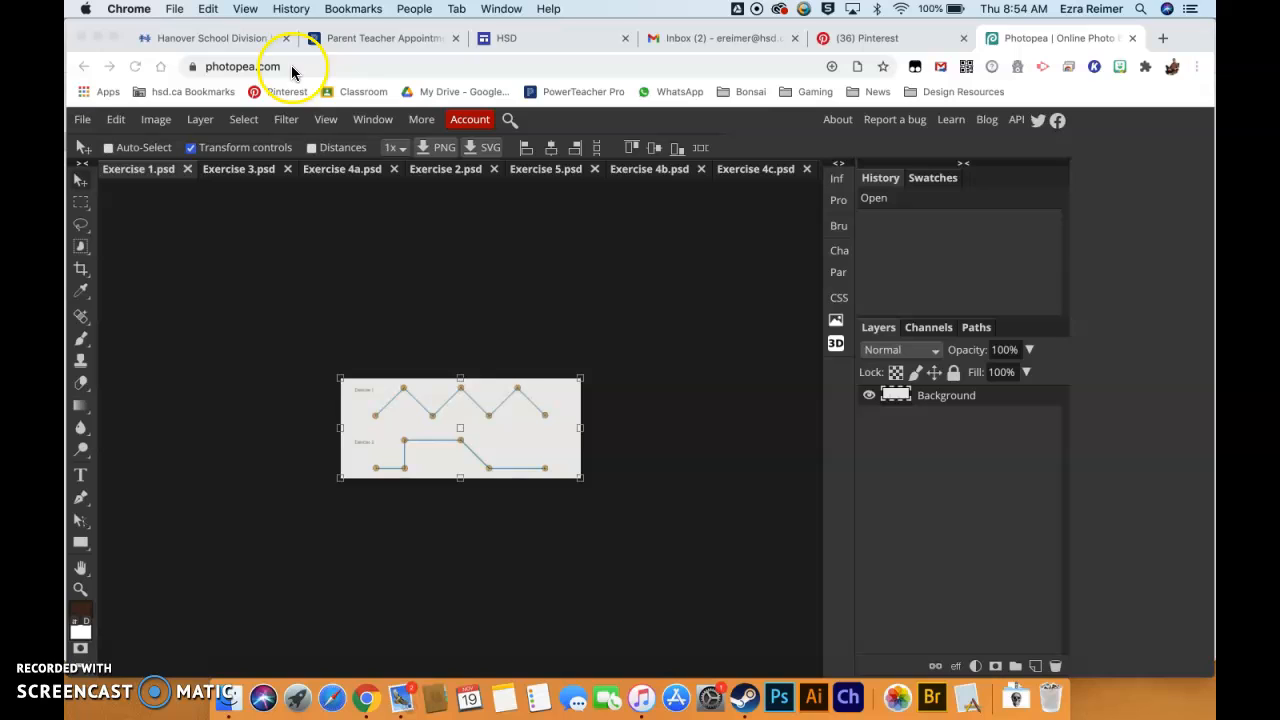
{"action": "mouse_move", "coordinate": [512, 362]}
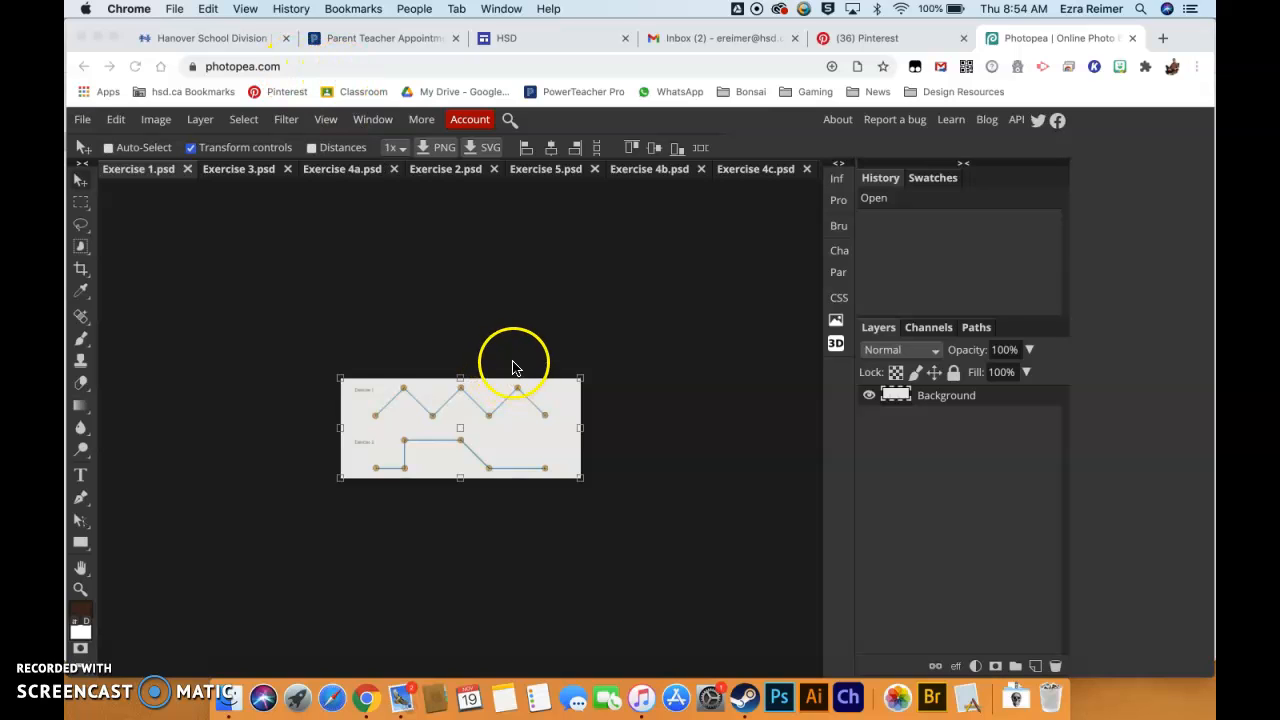
{"action": "mouse_move", "coordinate": [410, 224]}
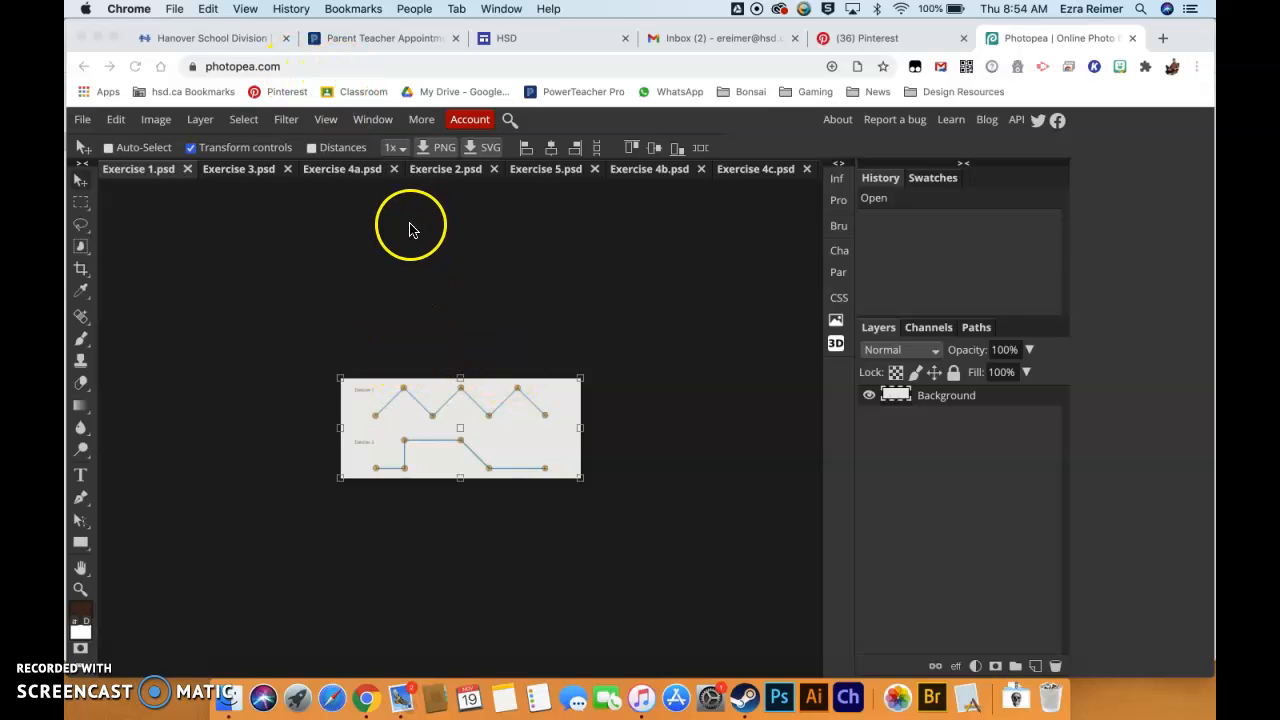
{"action": "mouse_move", "coordinate": [650, 528]}
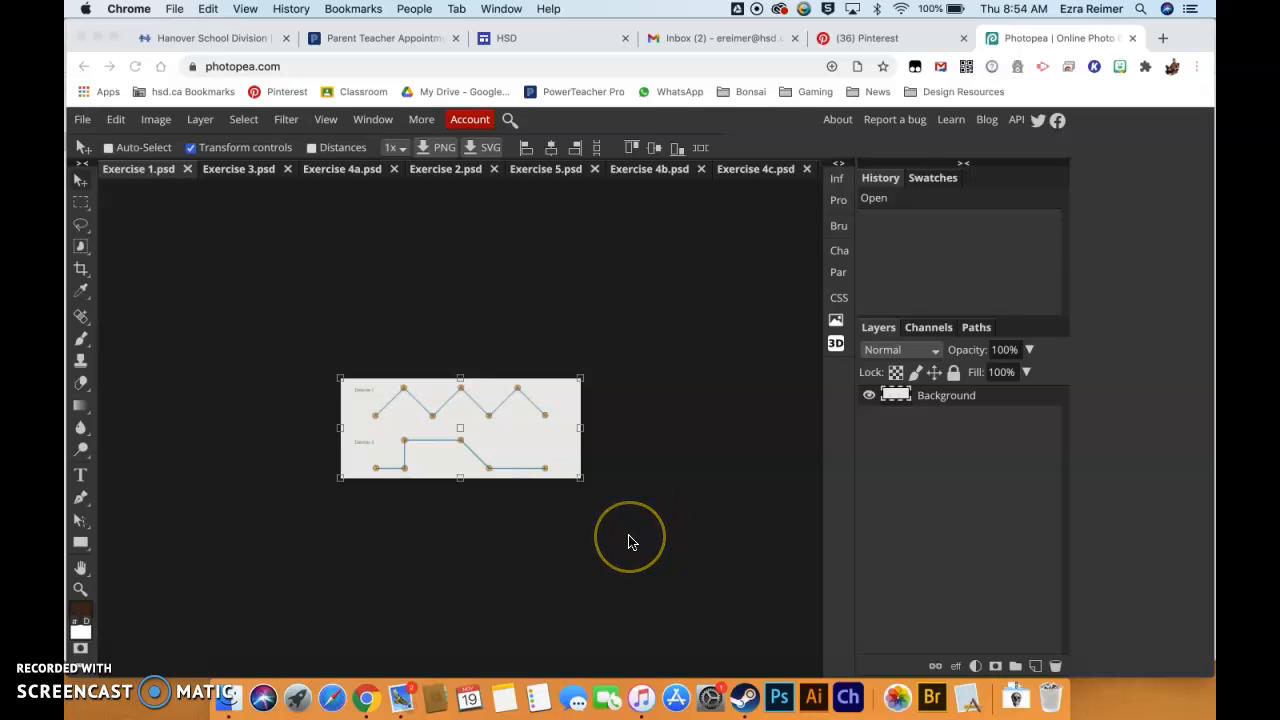
{"action": "mouse_move", "coordinate": [490, 528]}
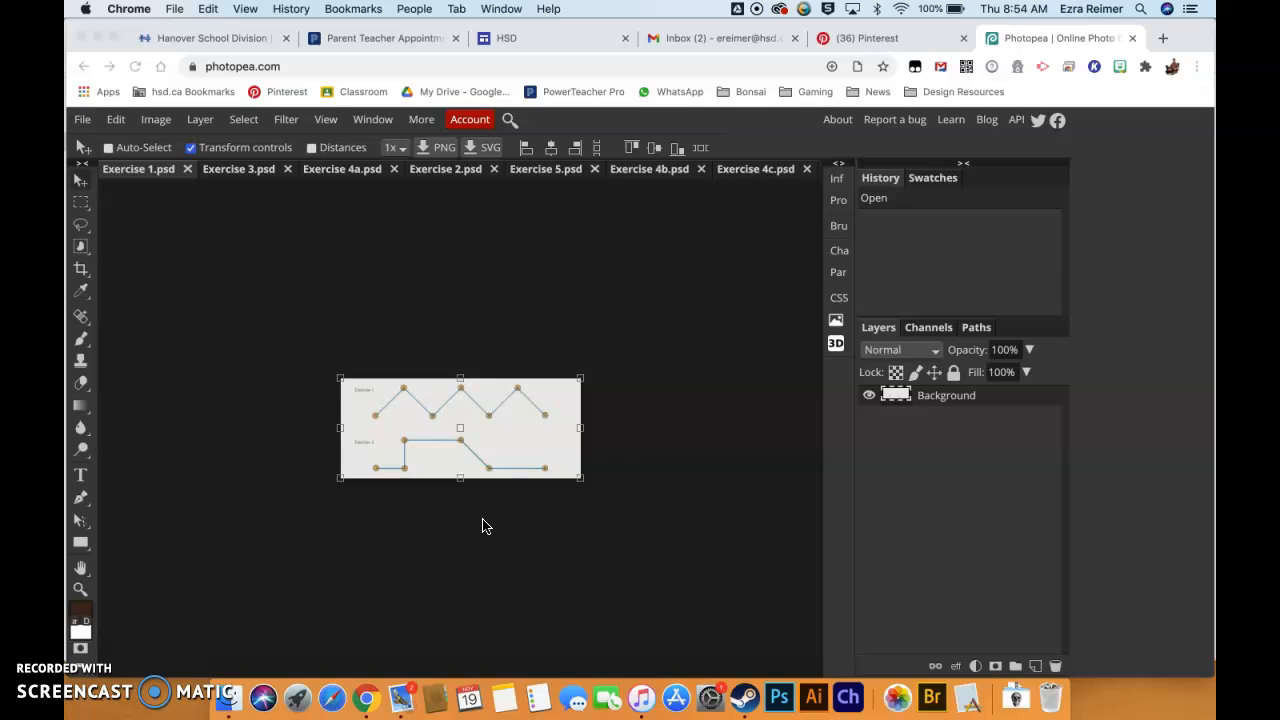
{"action": "mouse_move", "coordinate": [644, 396]}
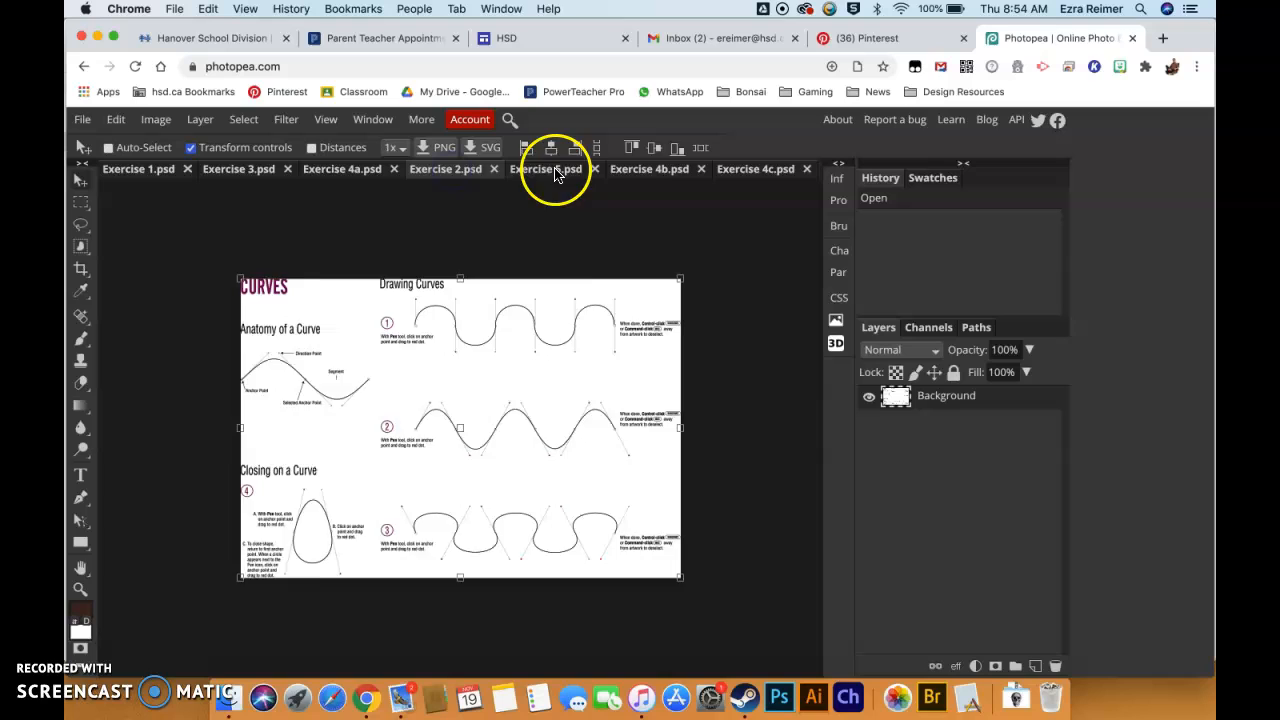
Step: Switch back to Exercise 1.psd and confirm its existing name in the Name dialog
{"action": "left_click", "coordinate": [140, 168]}
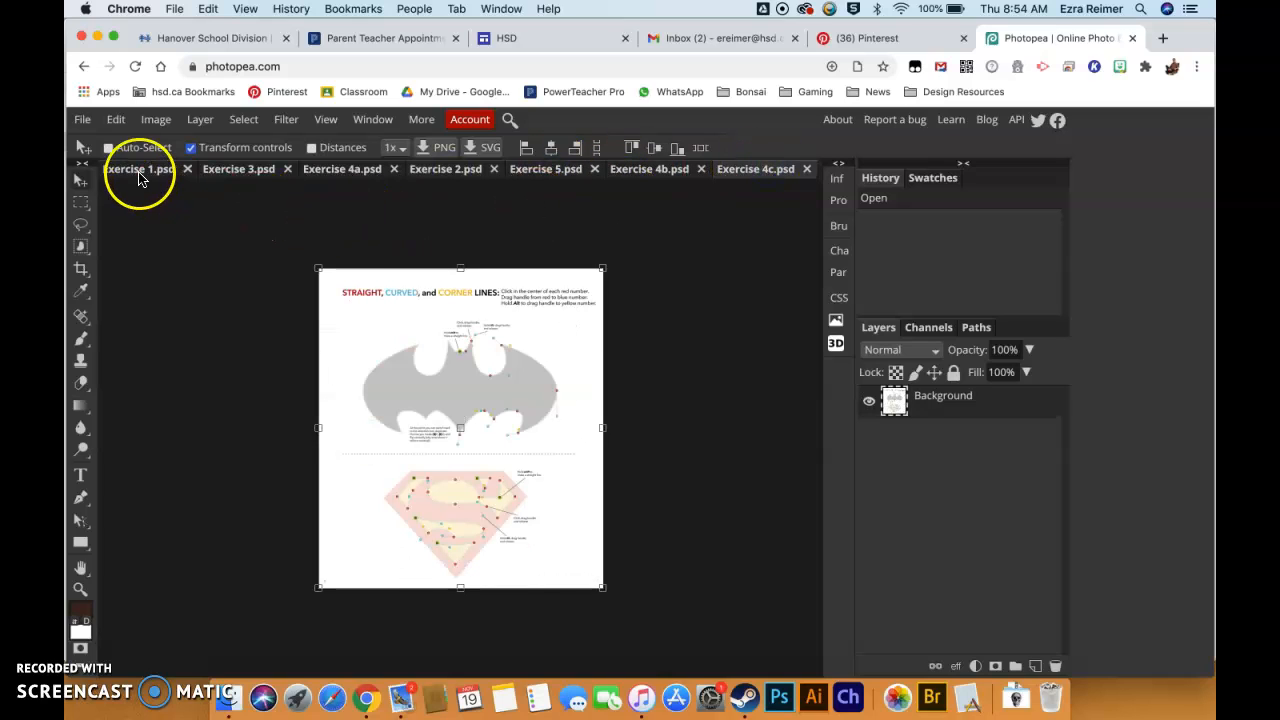
{"action": "left_click", "coordinate": [140, 168]}
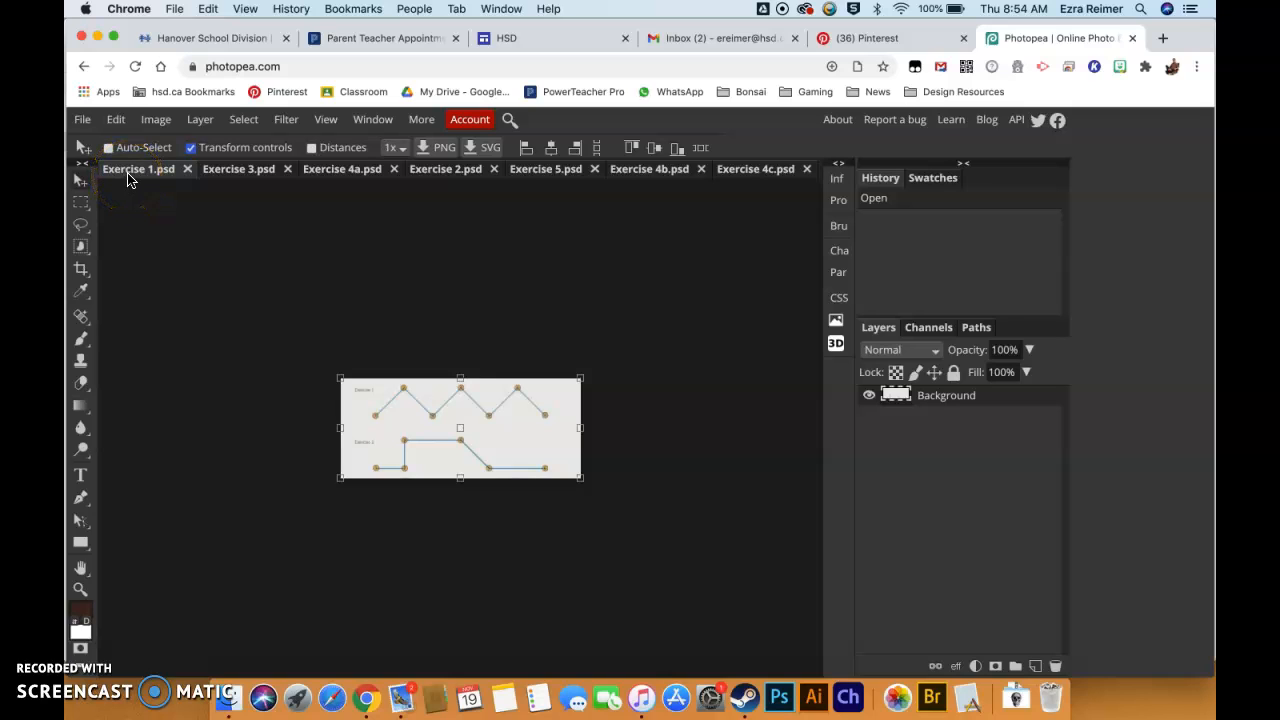
{"action": "double_click", "coordinate": [138, 168]}
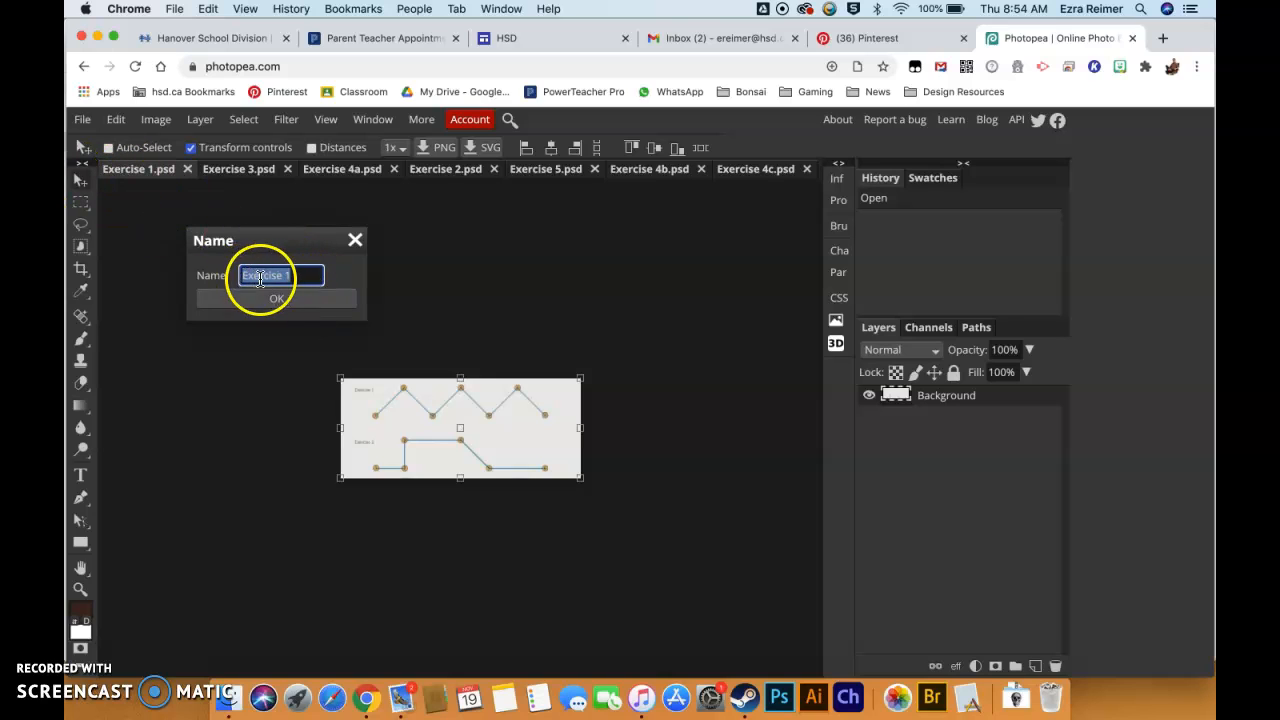
{"action": "left_click", "coordinate": [276, 298]}
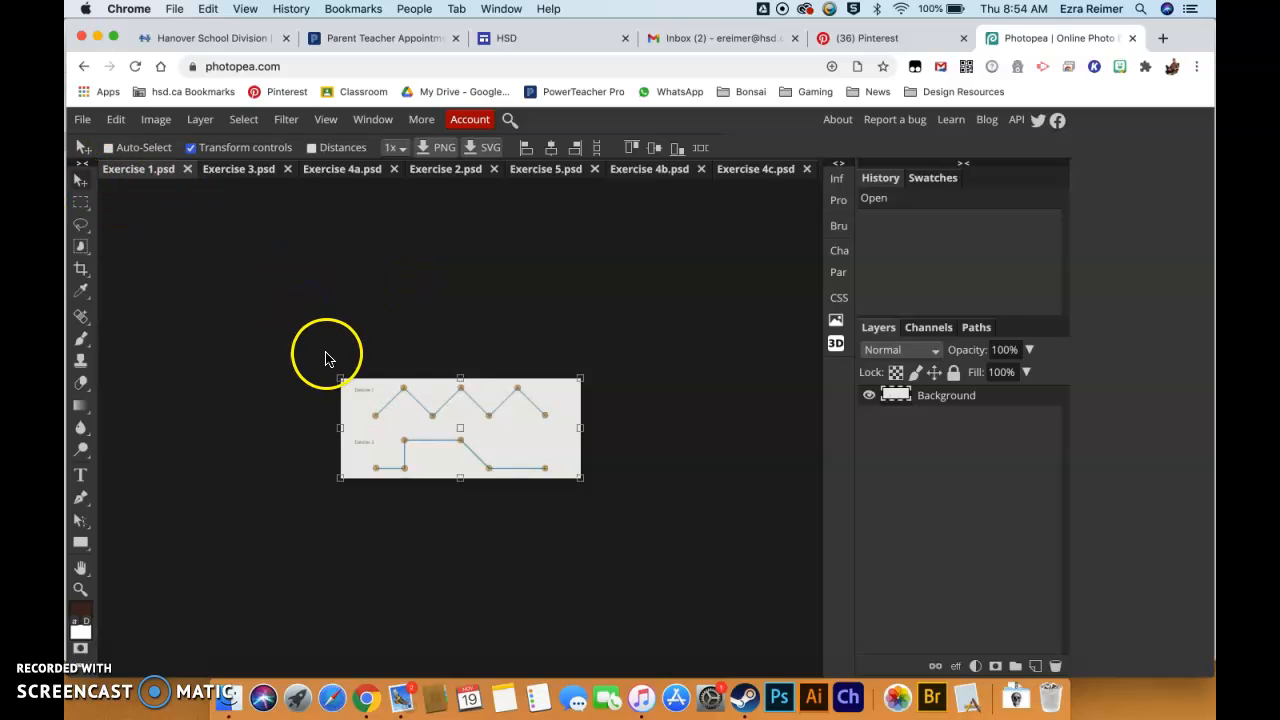
{"action": "mouse_move", "coordinate": [644, 376]}
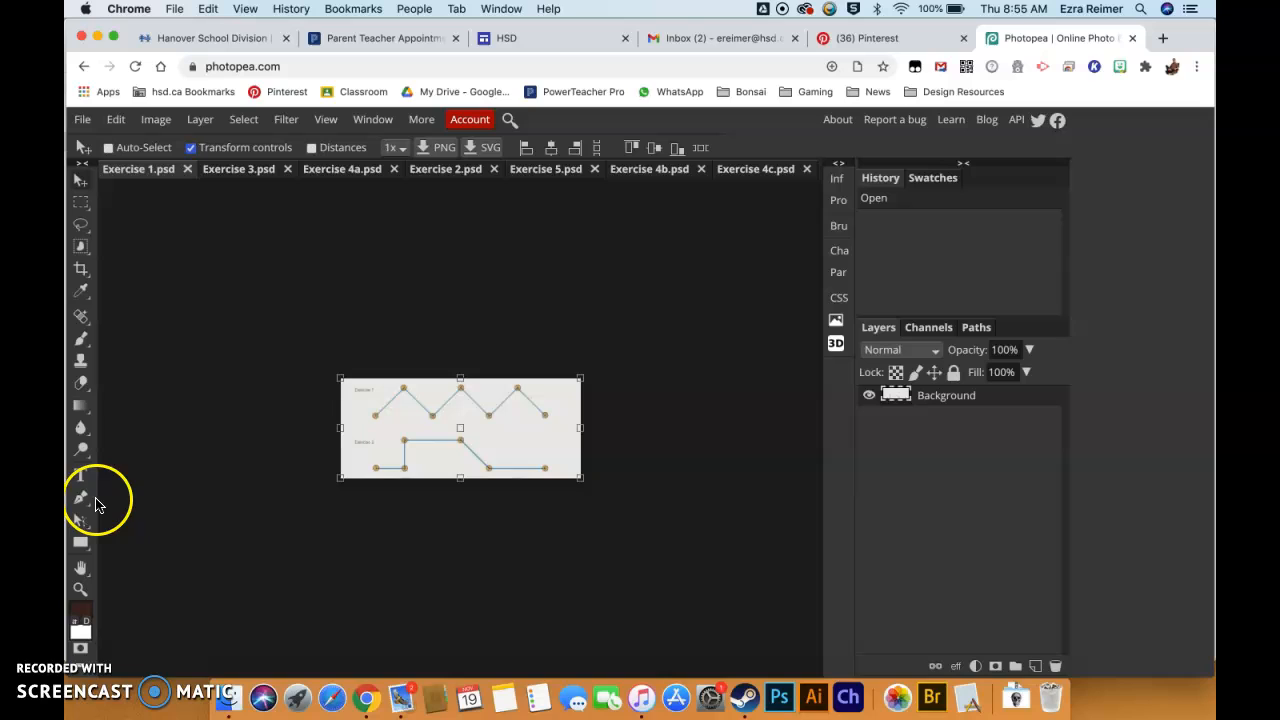
{"action": "mouse_move", "coordinate": [80, 496]}
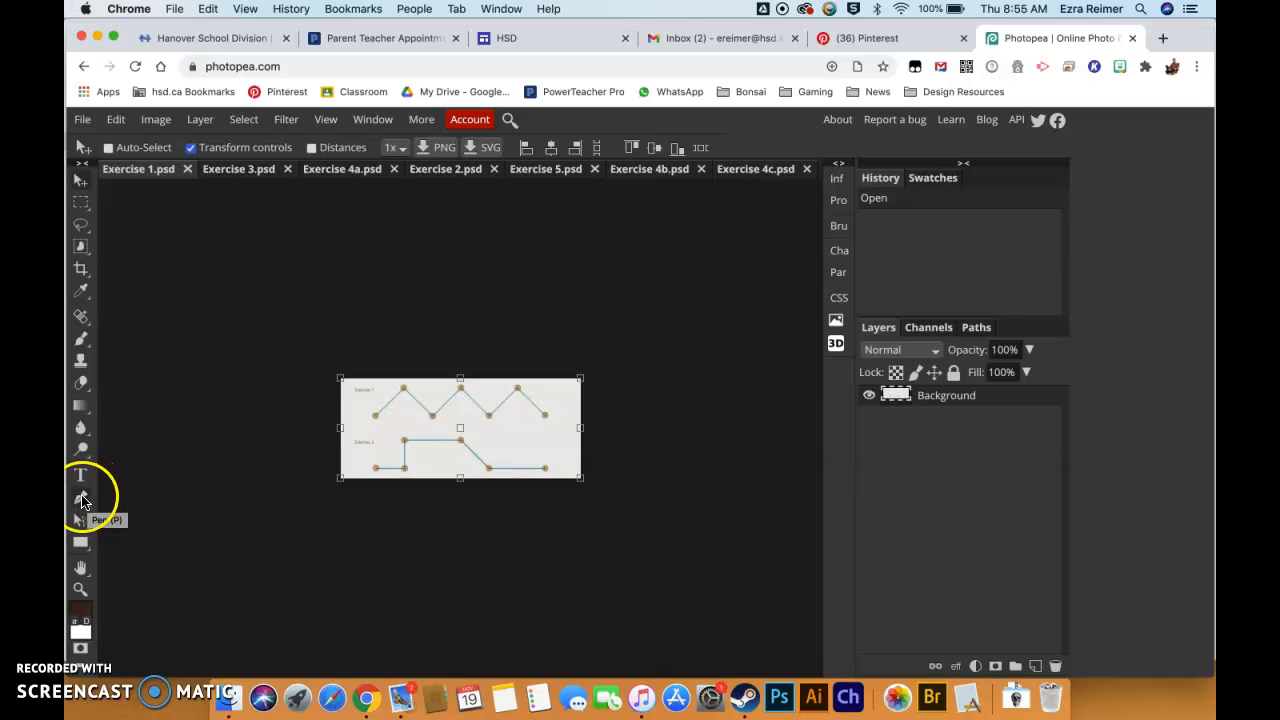
Step: Choose the Pen tool in Shape mode with Fill set to None, ready to set the stroke
{"action": "left_click", "coordinate": [80, 476]}
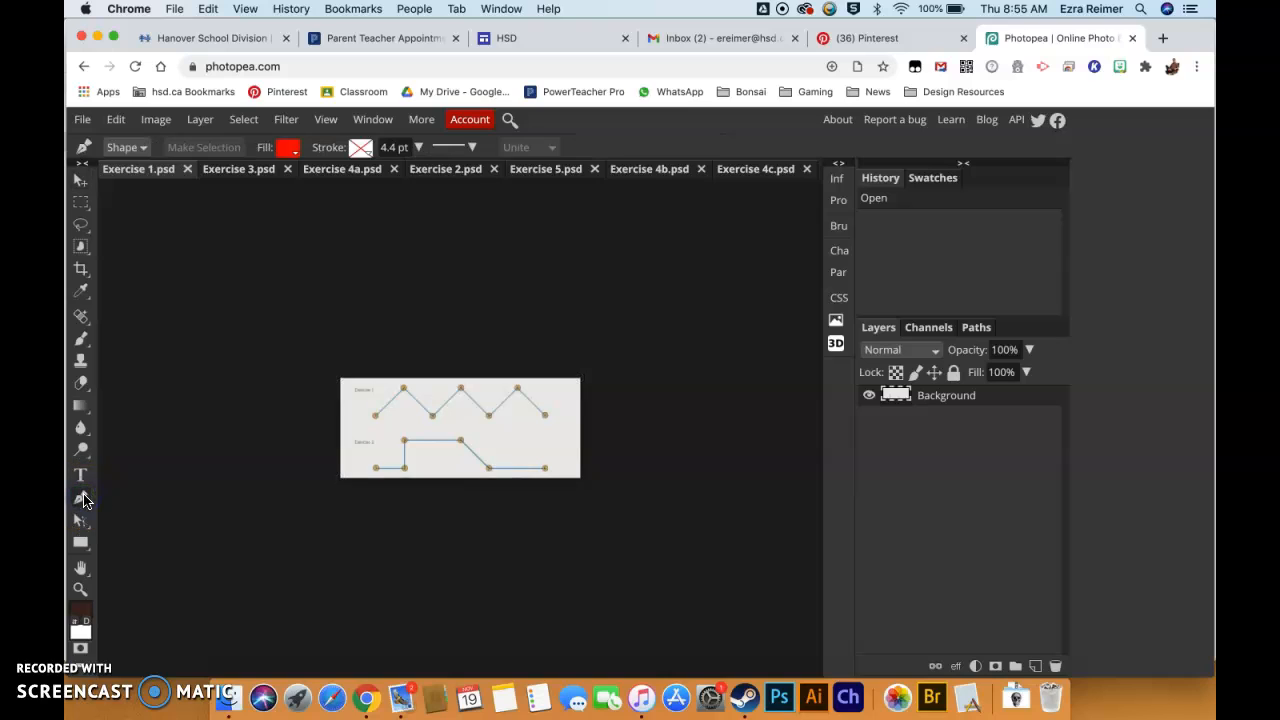
{"action": "mouse_move", "coordinate": [262, 400]}
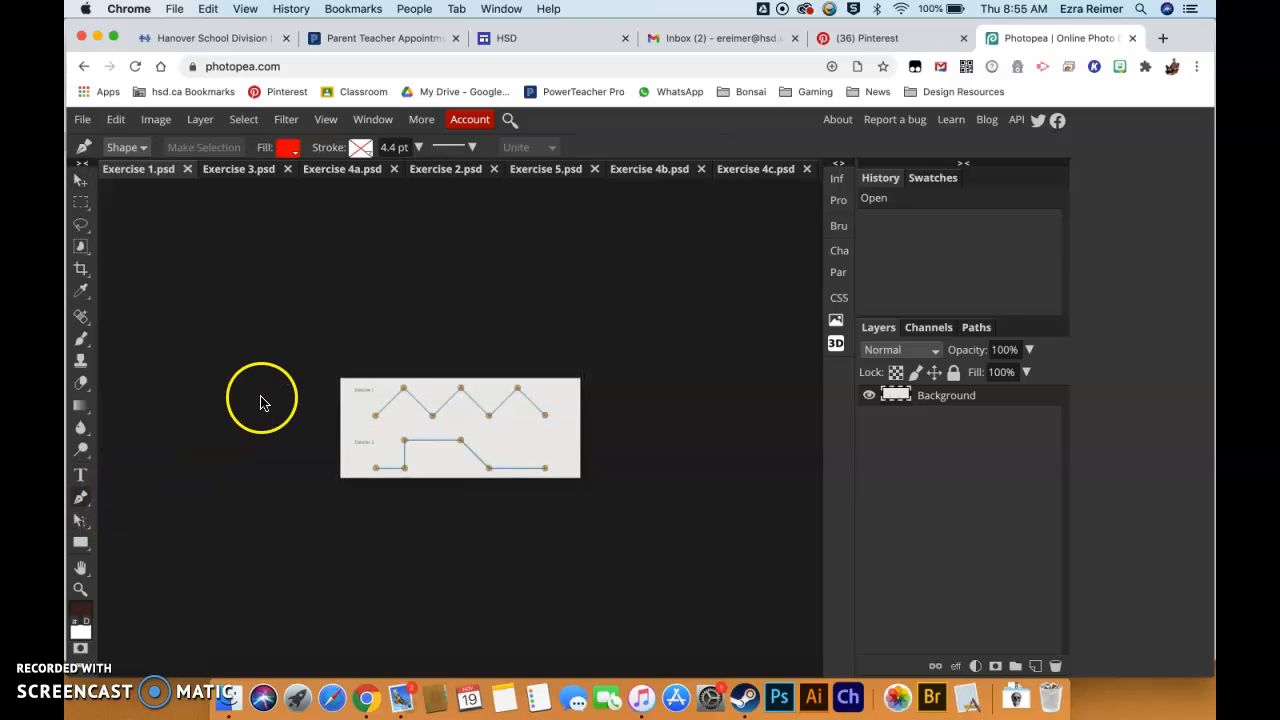
{"action": "mouse_move", "coordinate": [288, 280]}
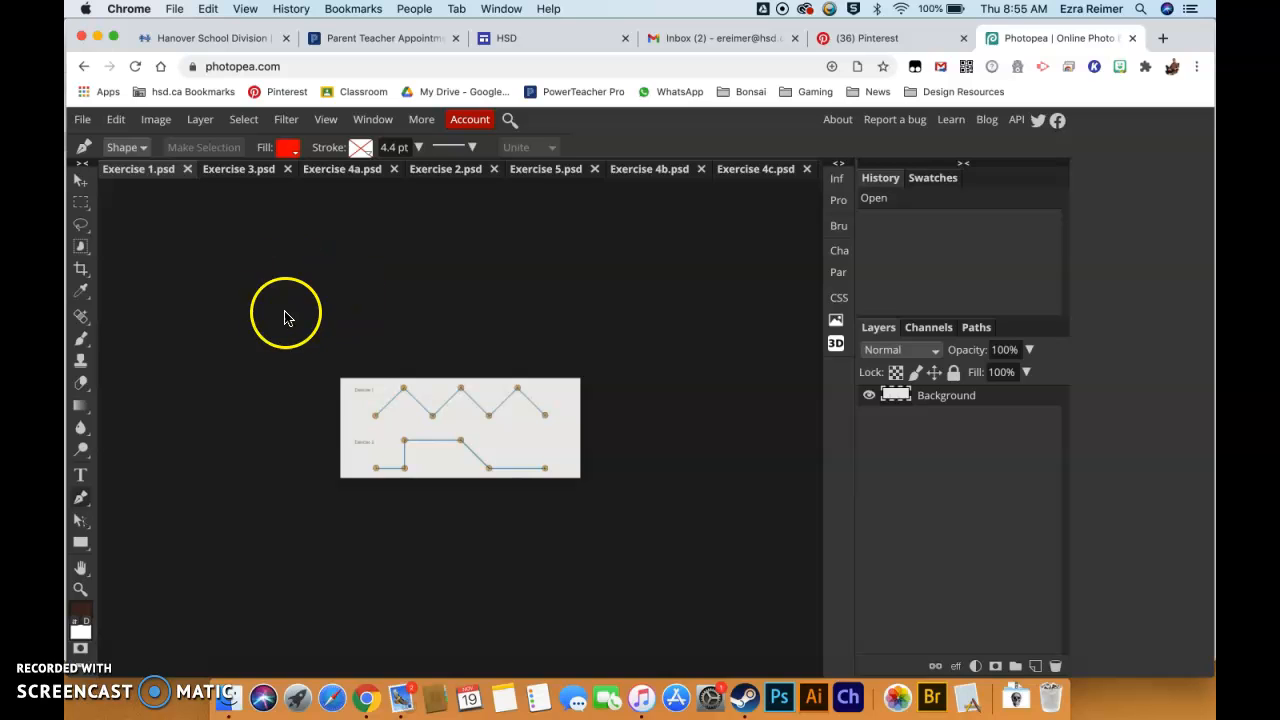
{"action": "left_click", "coordinate": [124, 148]}
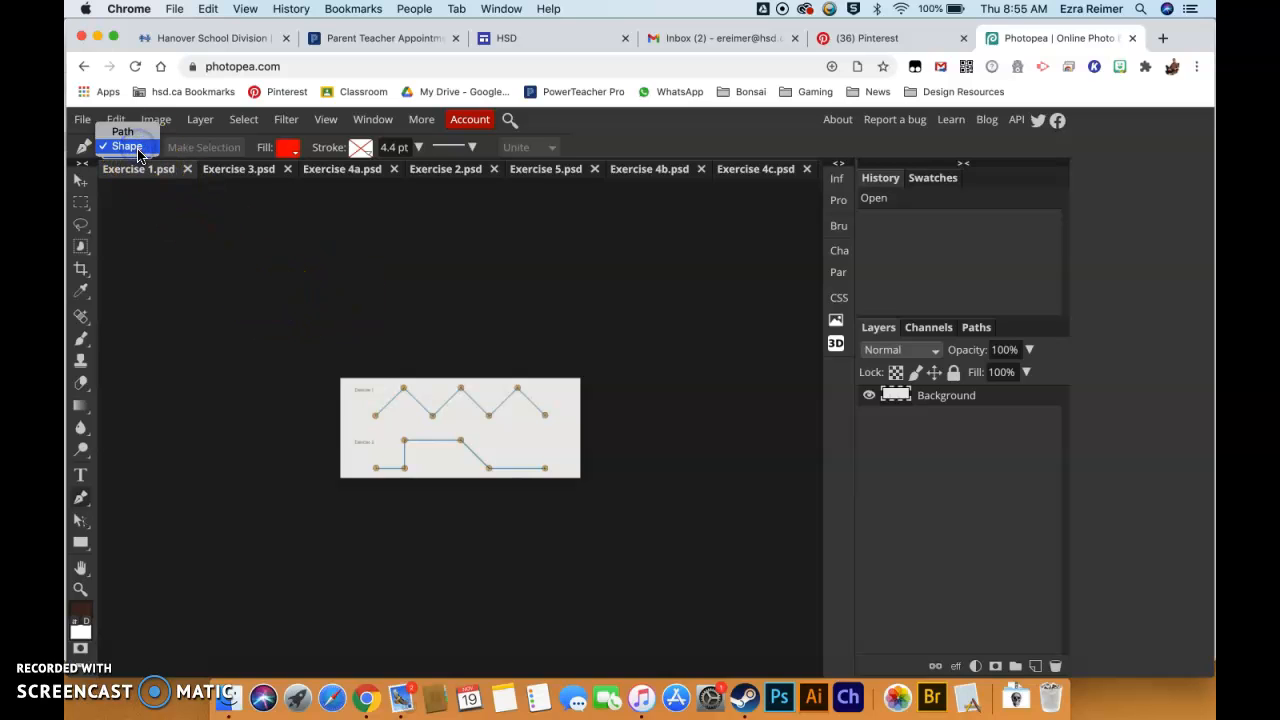
{"action": "left_click", "coordinate": [124, 148]}
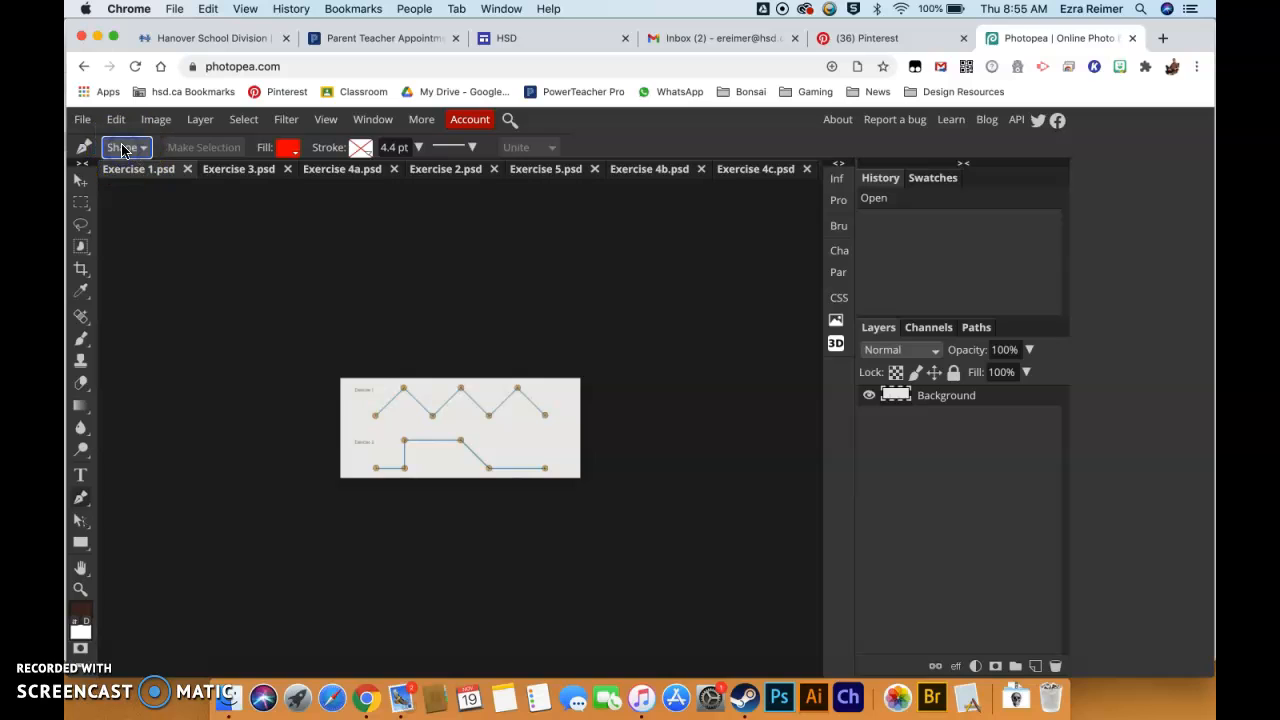
{"action": "mouse_move", "coordinate": [276, 158]}
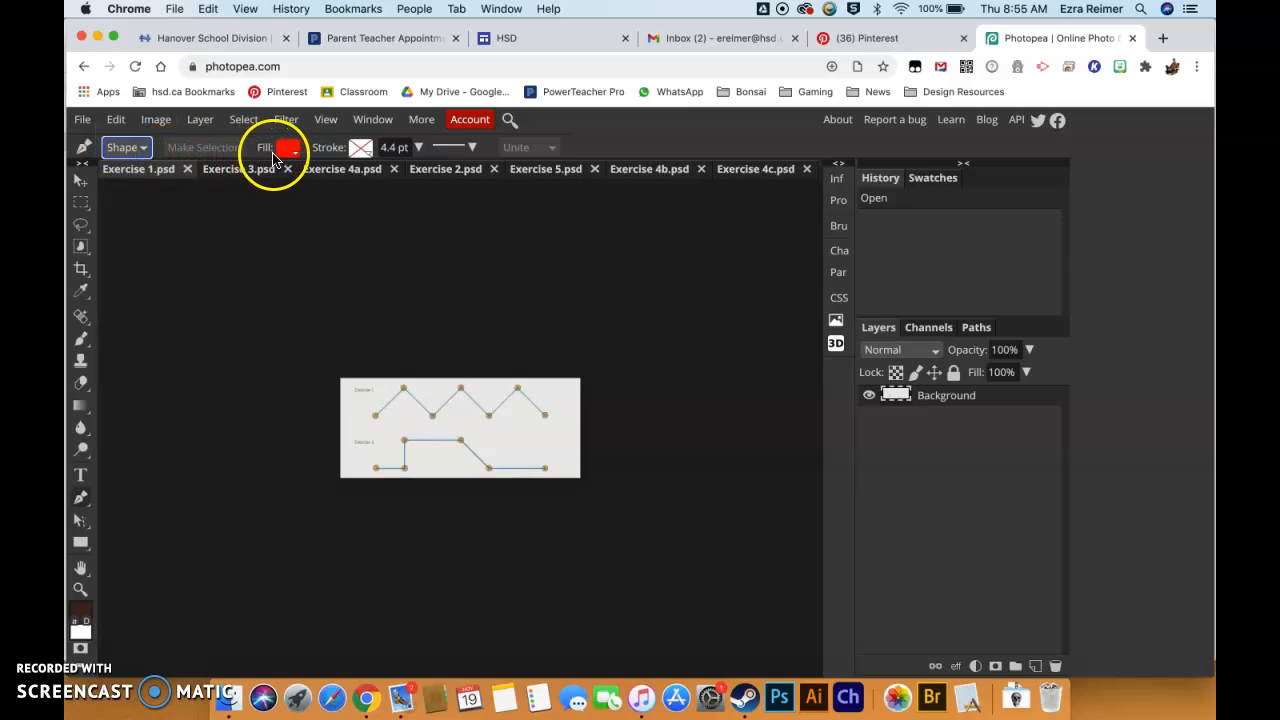
{"action": "left_click", "coordinate": [290, 148]}
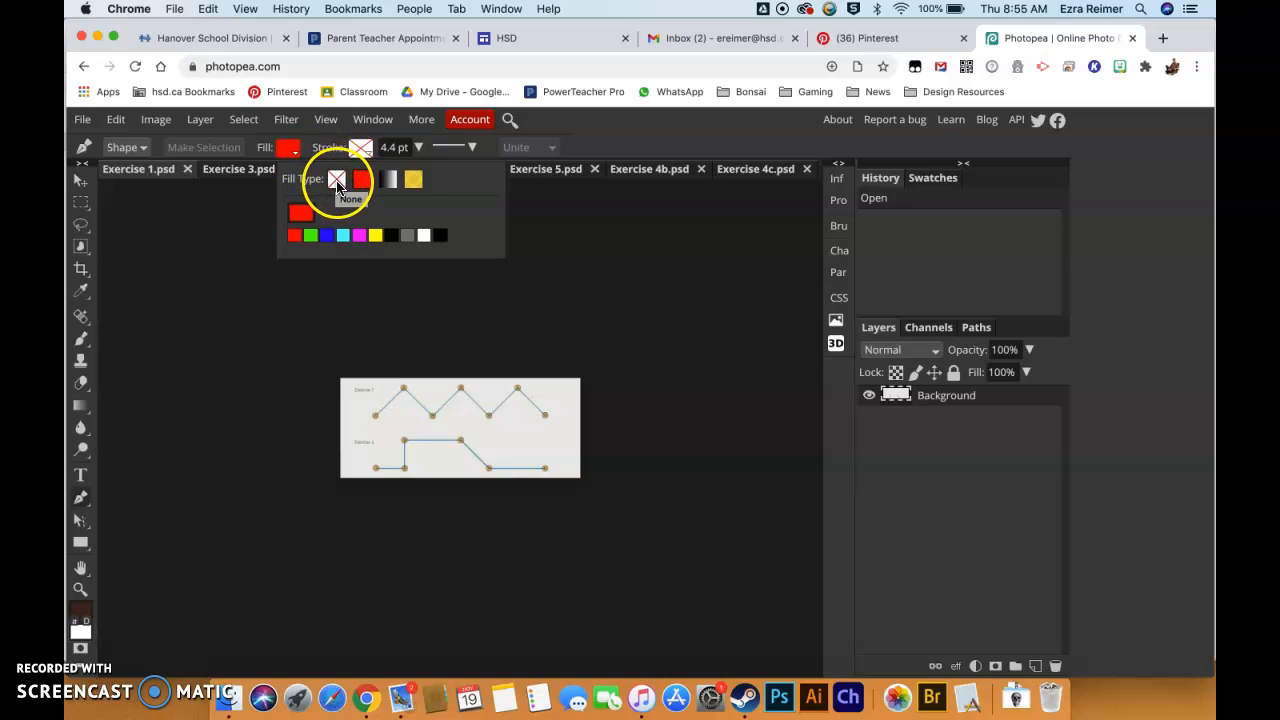
{"action": "left_click", "coordinate": [336, 180]}
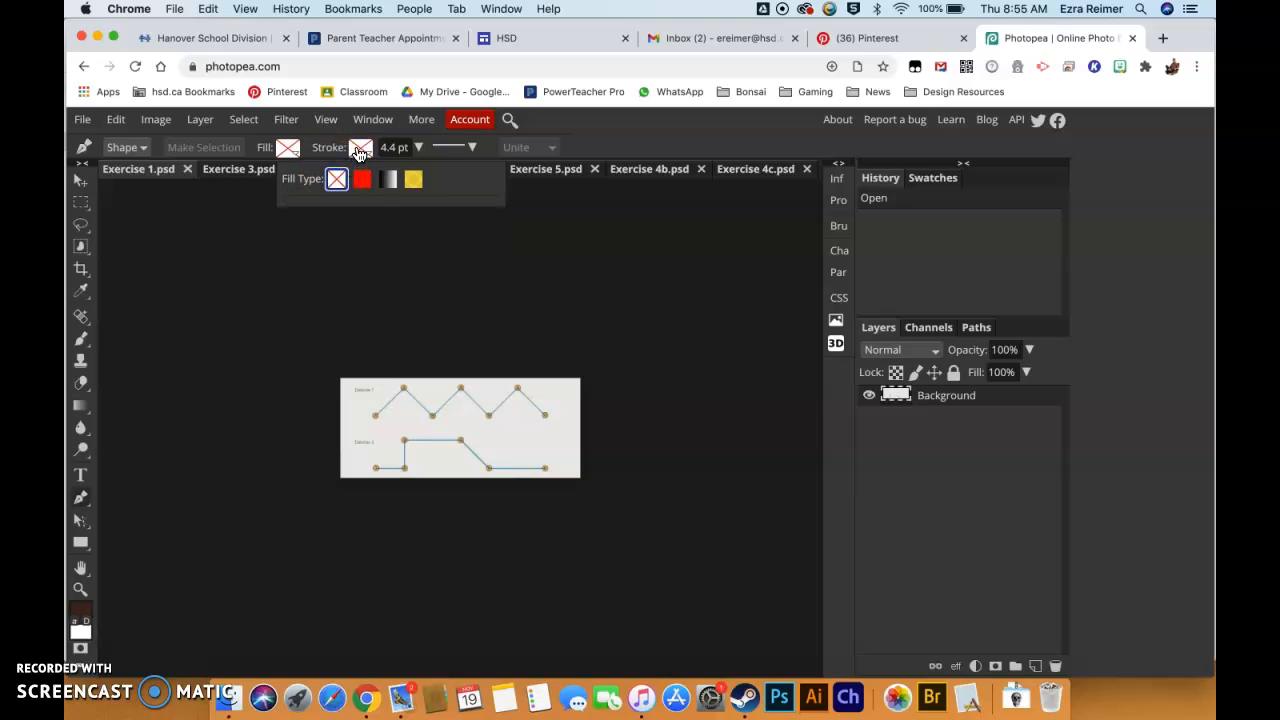
{"action": "left_click", "coordinate": [408, 180]}
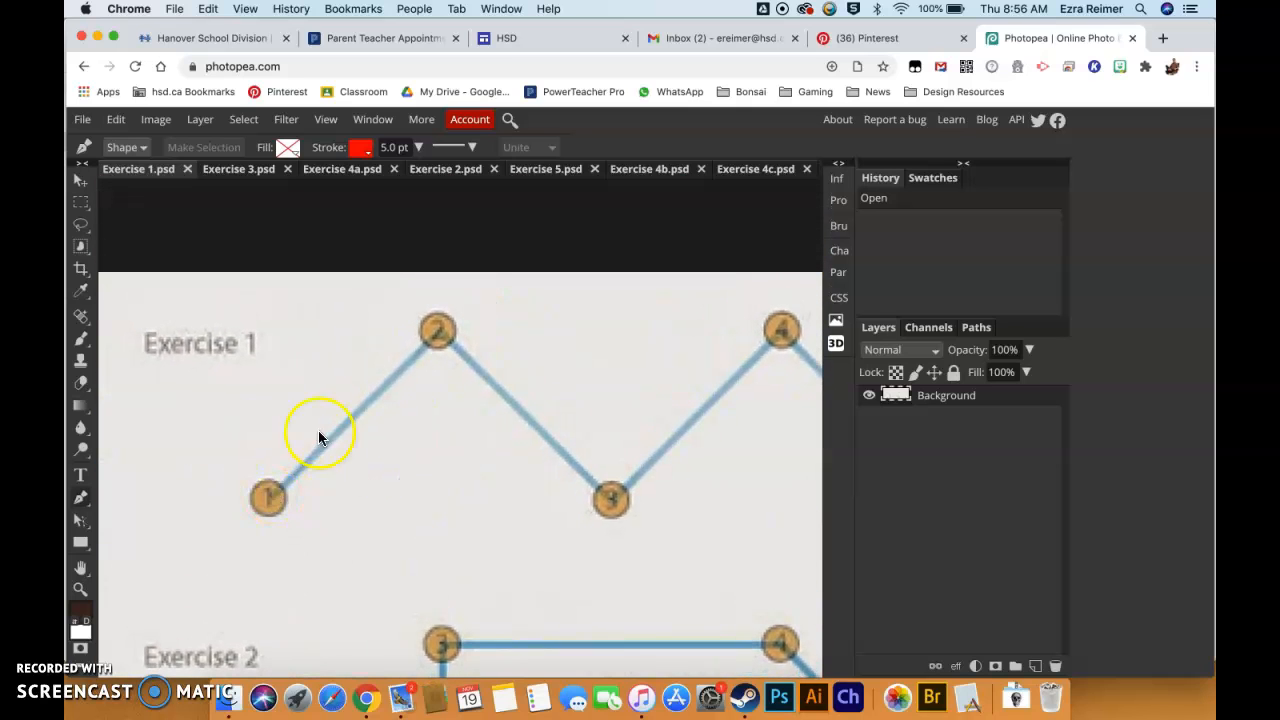
{"action": "mouse_move", "coordinate": [488, 498]}
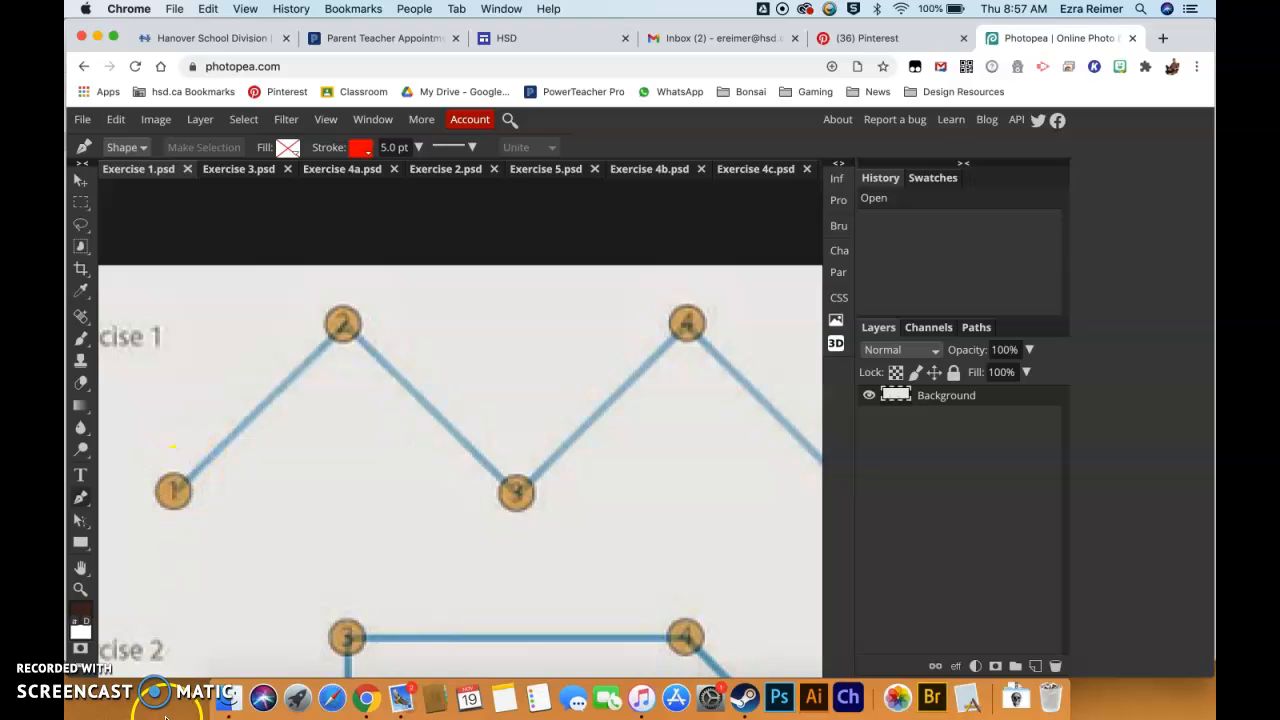
Step: Zoom out and pan so all five zigzag points are in view
{"action": "scroll", "scroll_direction": "down", "scroll_amount": 3}
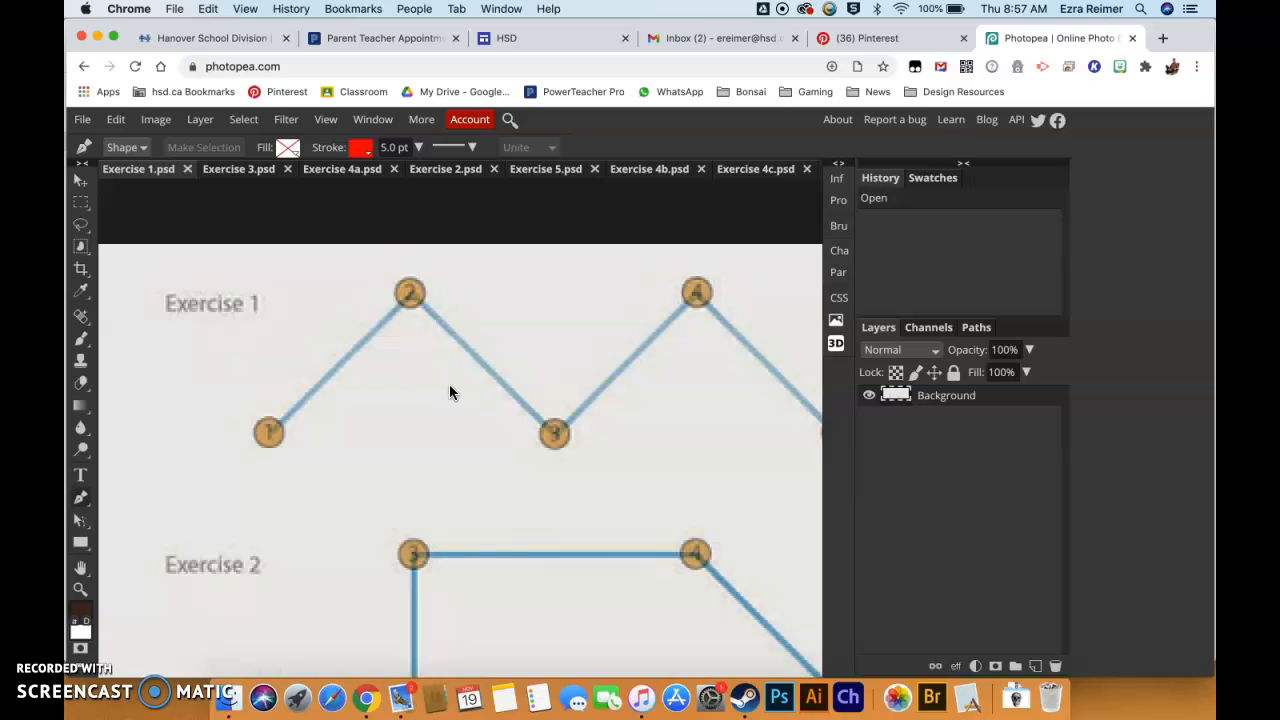
{"action": "mouse_move", "coordinate": [450, 388]}
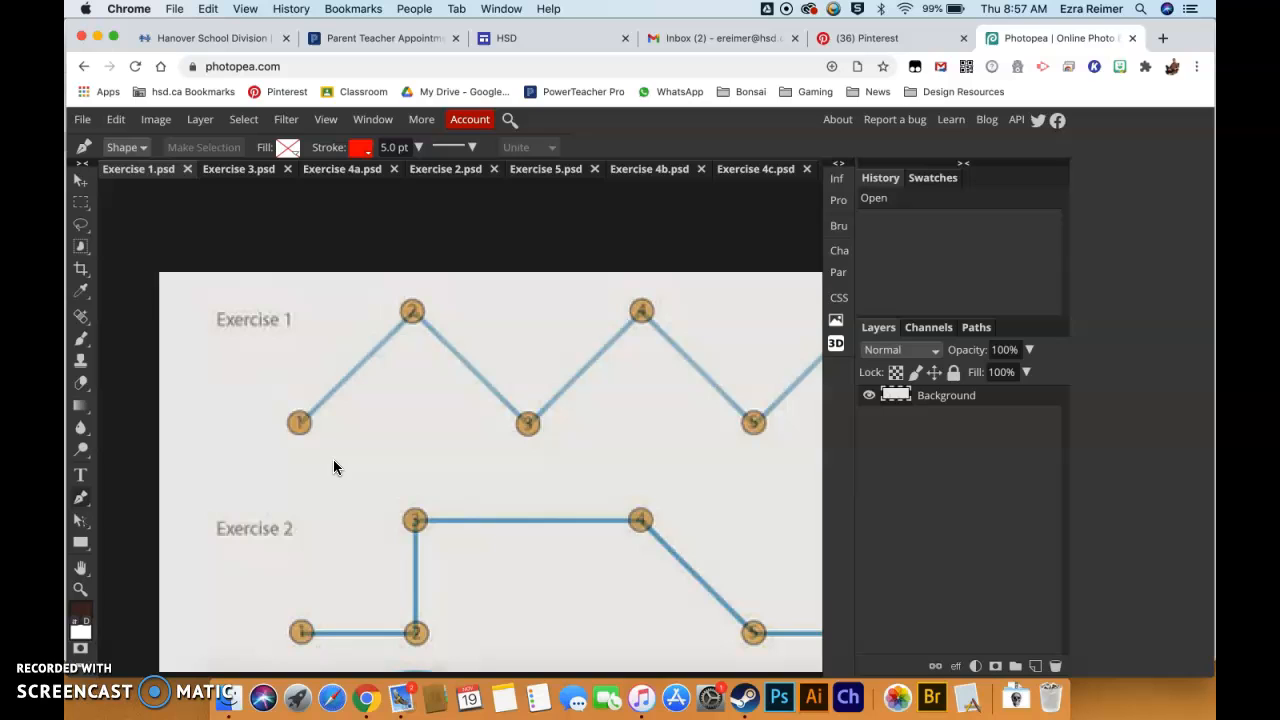
{"action": "left_click", "coordinate": [362, 378]}
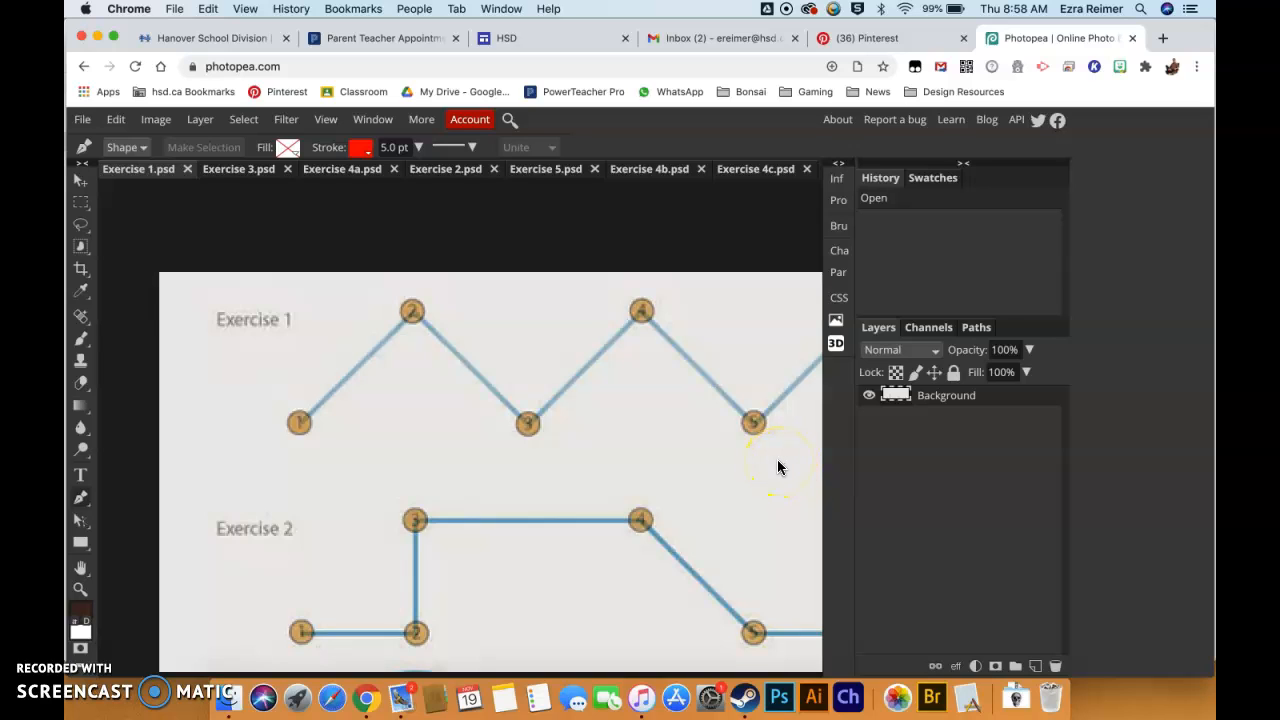
{"action": "mouse_move", "coordinate": [752, 468]}
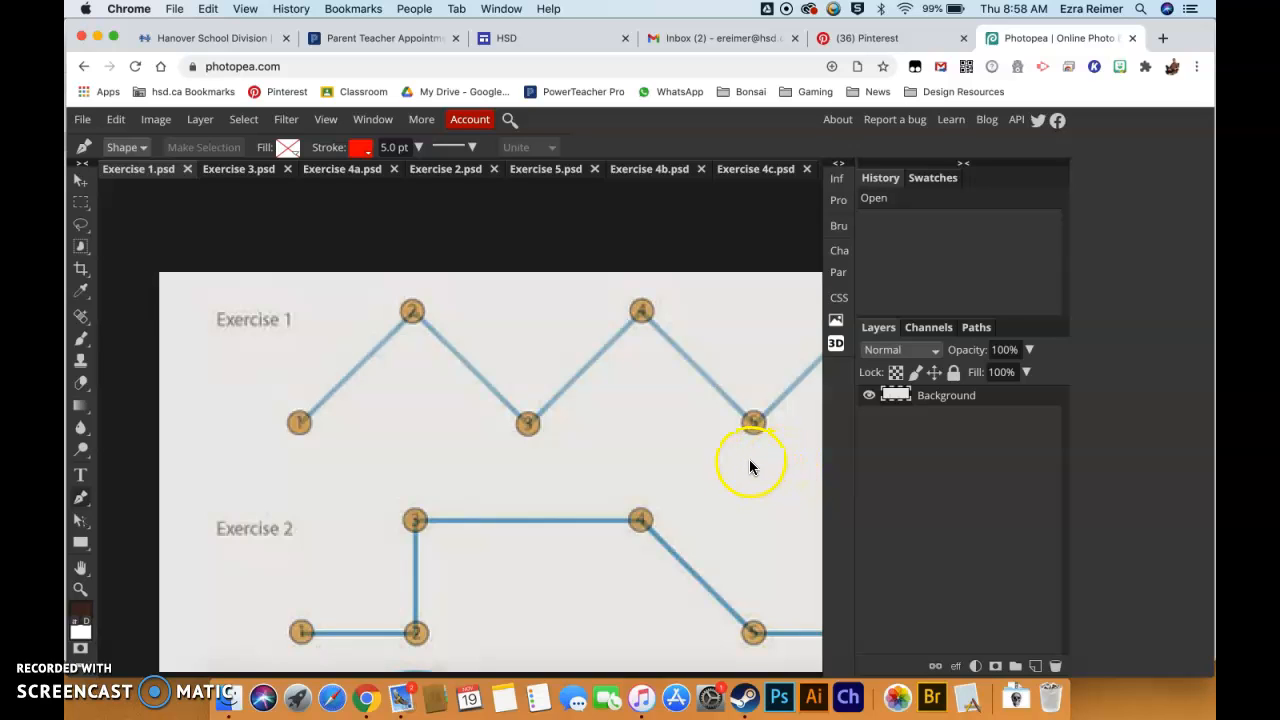
{"action": "mouse_move", "coordinate": [732, 470]}
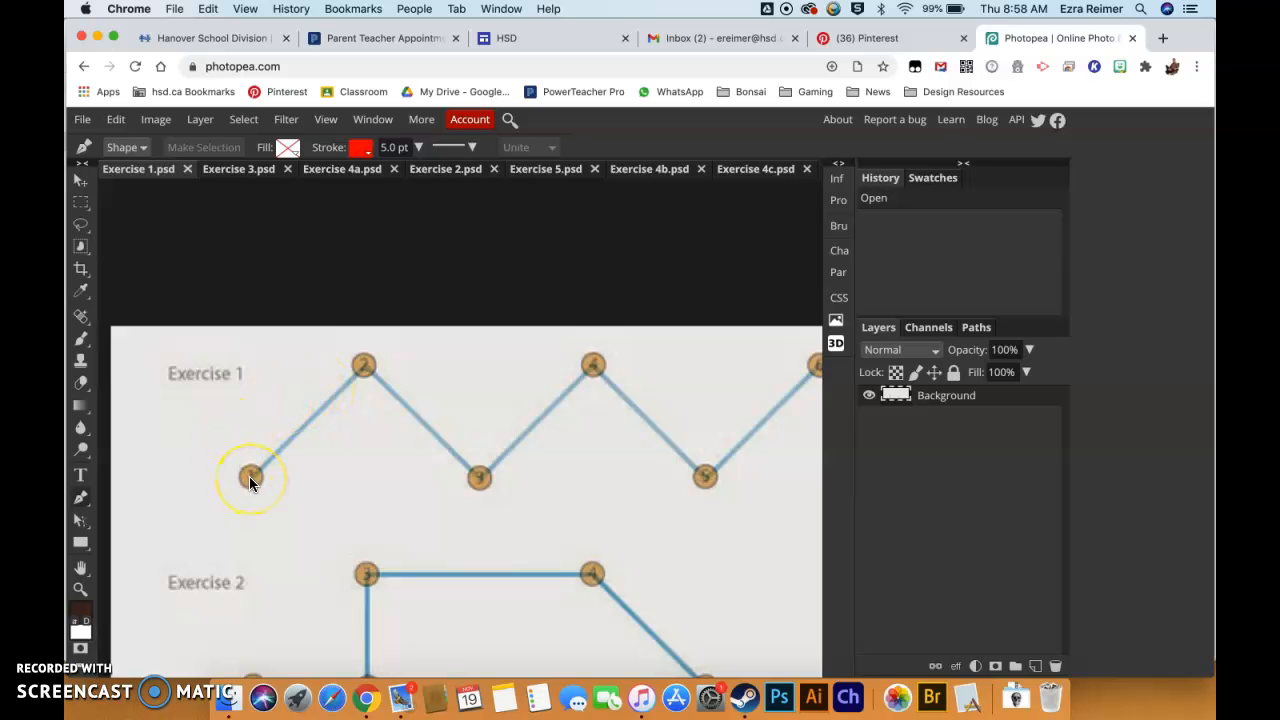
{"action": "mouse_move", "coordinate": [436, 476]}
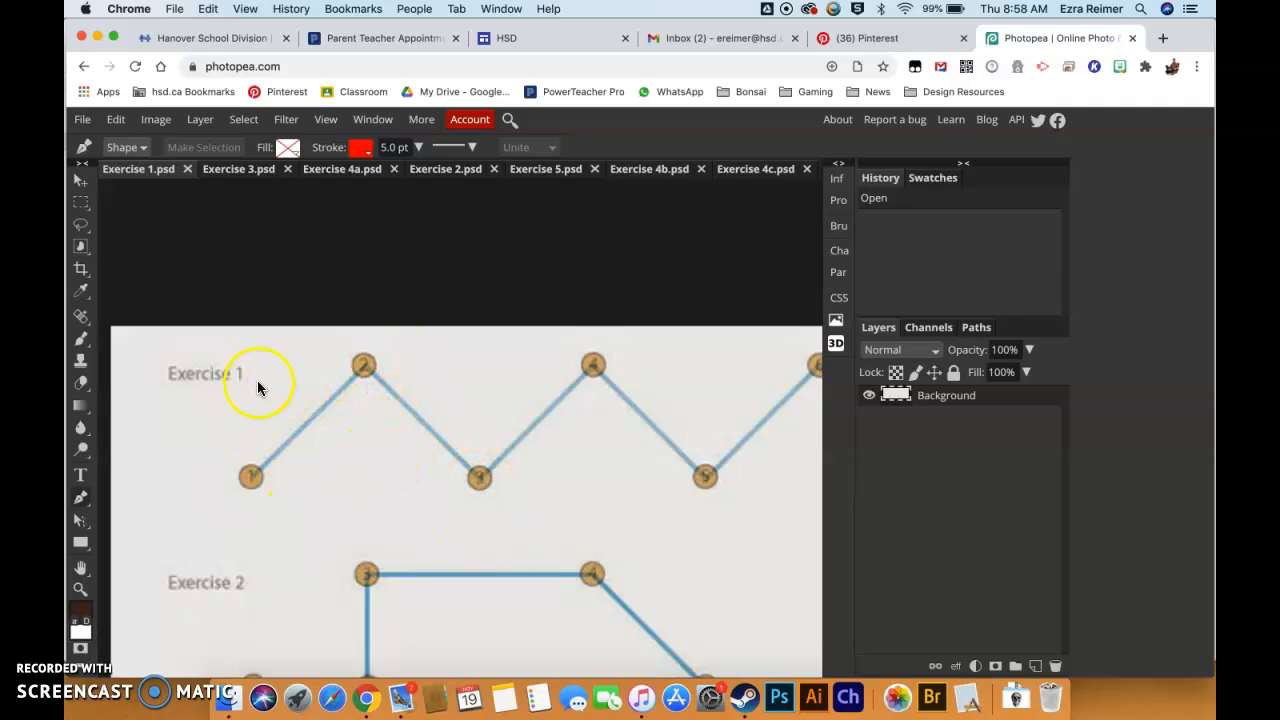
{"action": "mouse_move", "coordinate": [252, 480]}
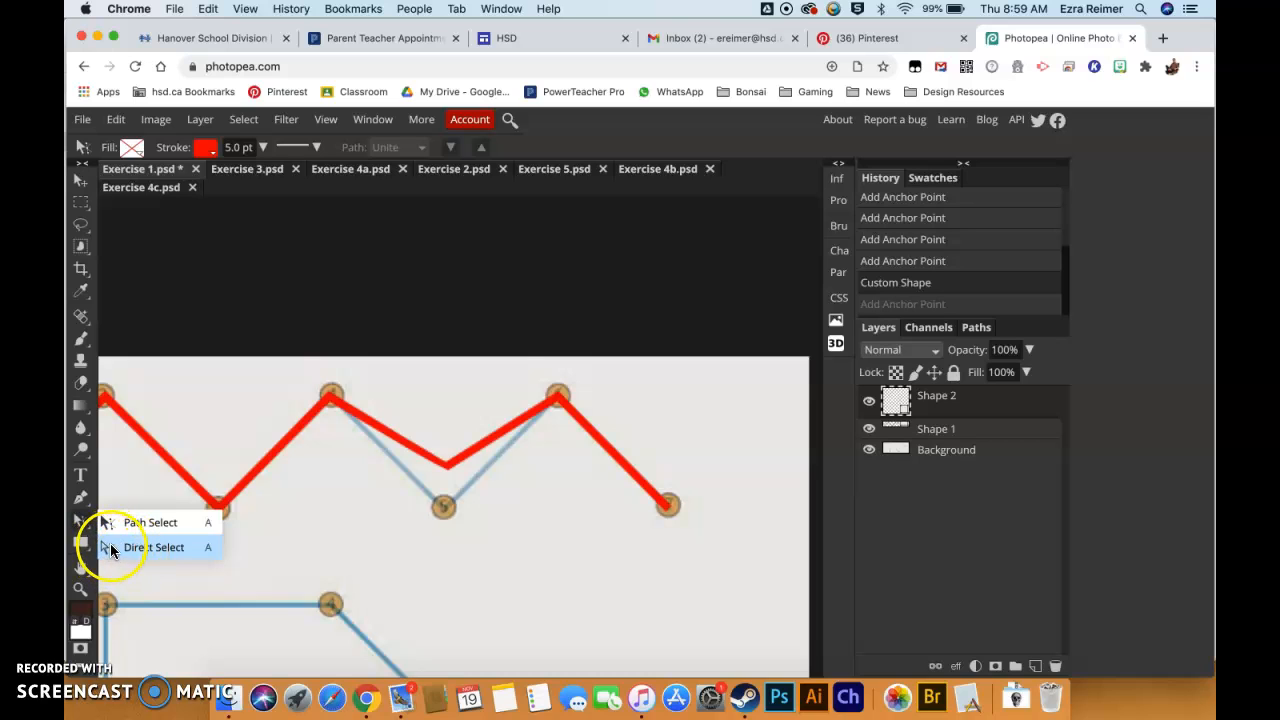
Step: With Direct Select, drag the stray anchor down onto point 3 of the zigzag
{"action": "left_click", "coordinate": [156, 548]}
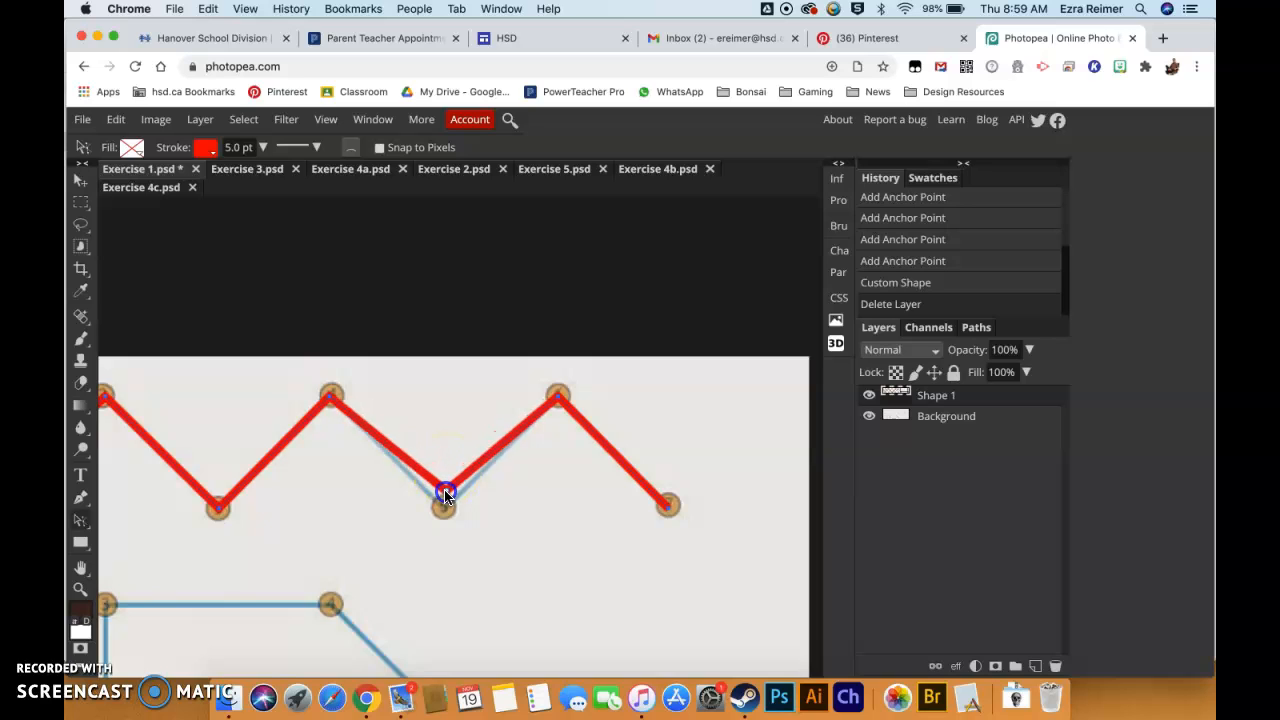
{"action": "left_click_drag", "start_coordinate": [444, 496], "coordinate": [444, 508]}
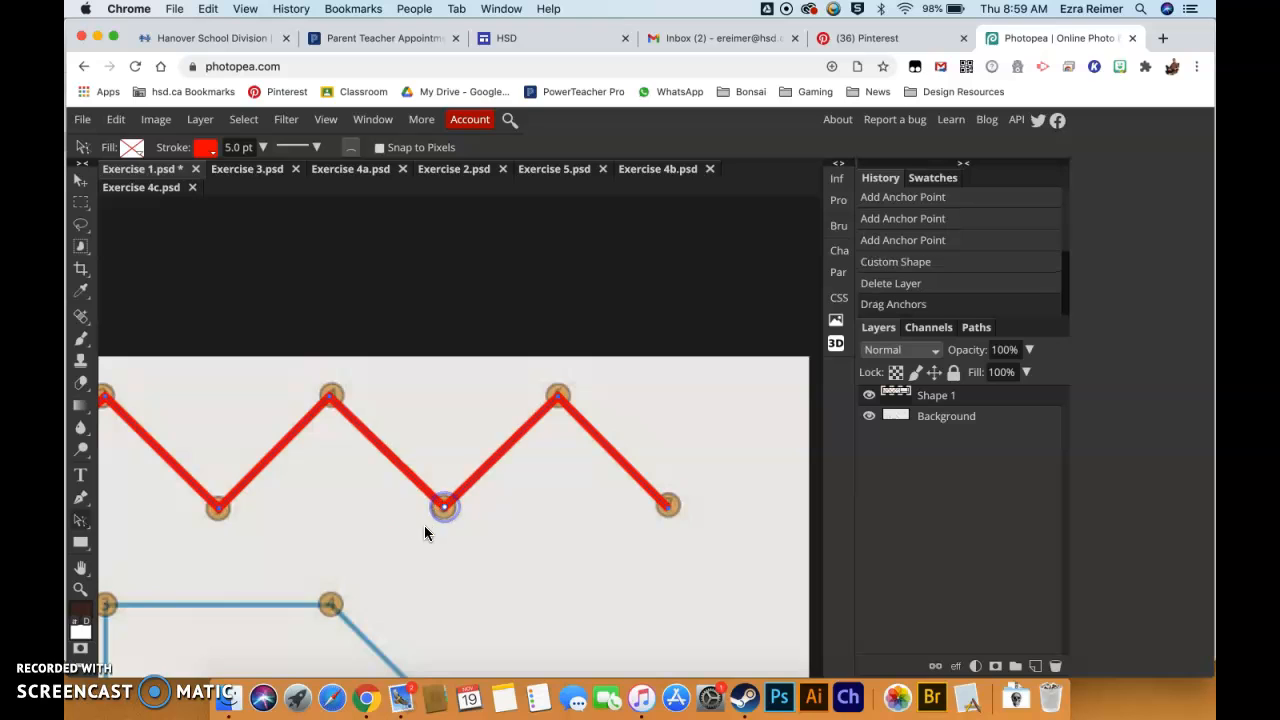